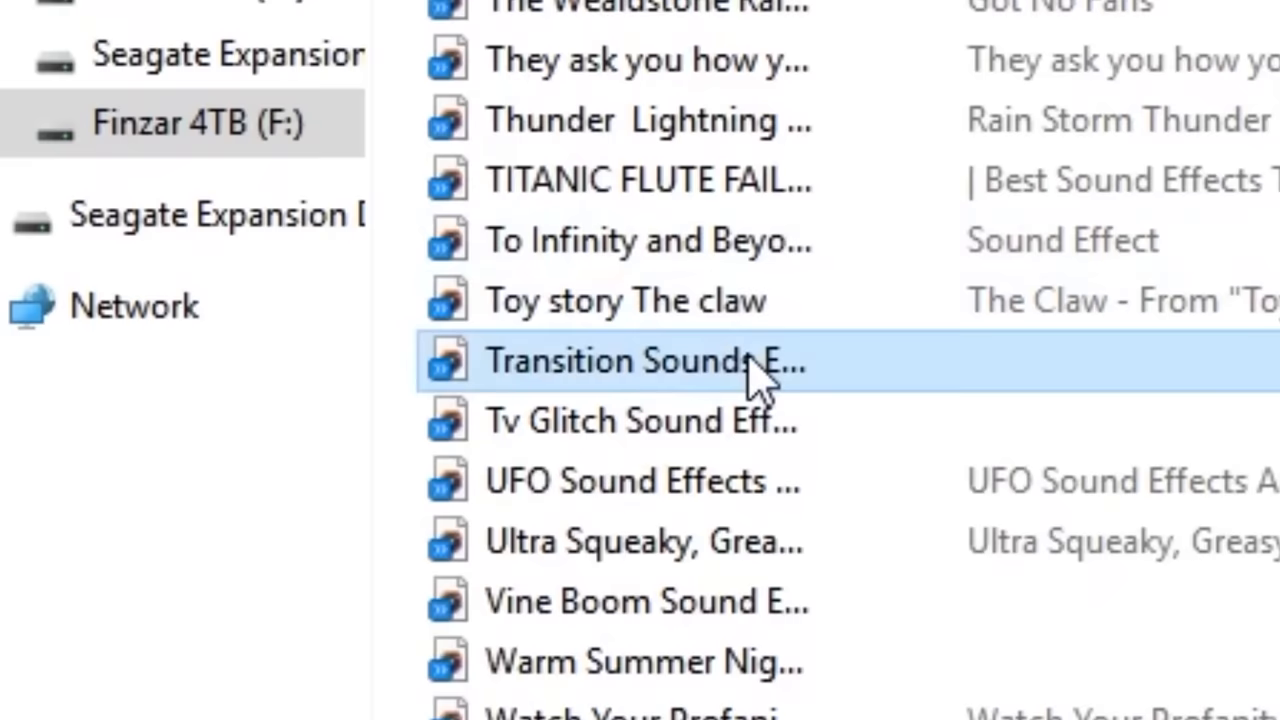
# Open the Transition Sound Effect file from the F: drive sound effects folder to preview it
pyautogui.doubleClick(640, 360)
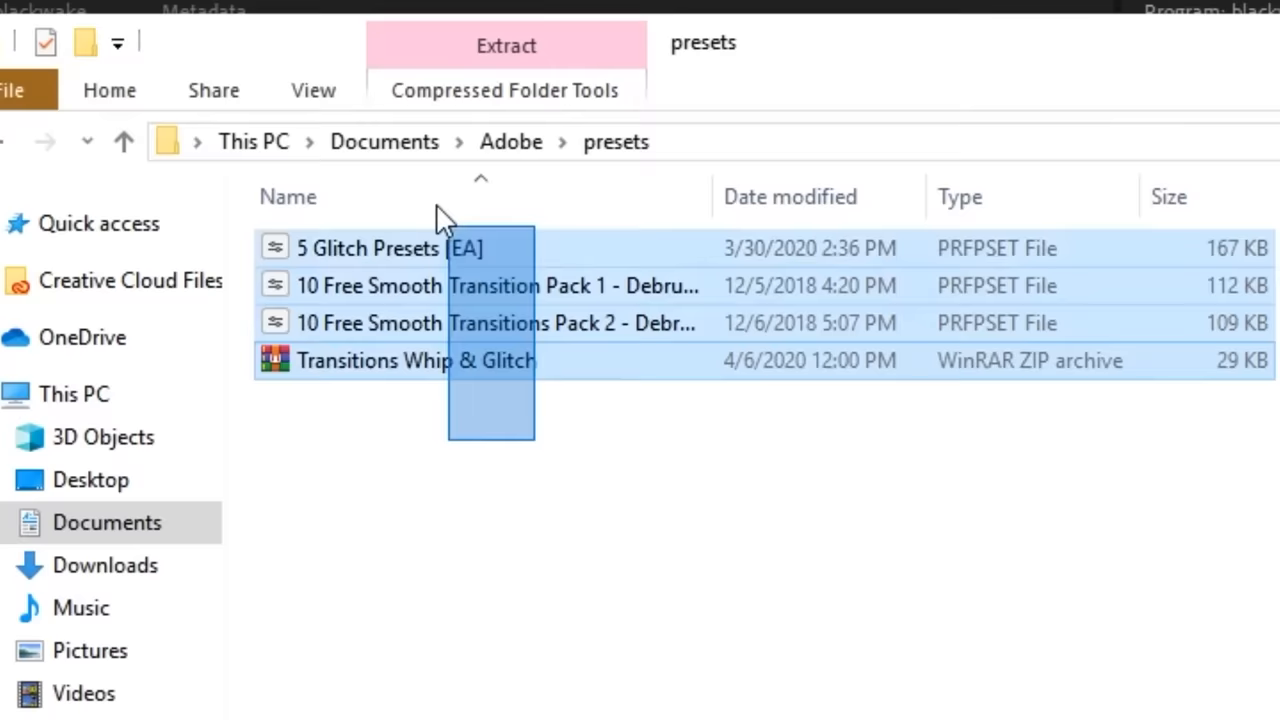
# Open the Transitions Whip & Glitch ZIP in the Adobe presets folder to extract its PRFPSET file
pyautogui.doubleClick(415, 360)
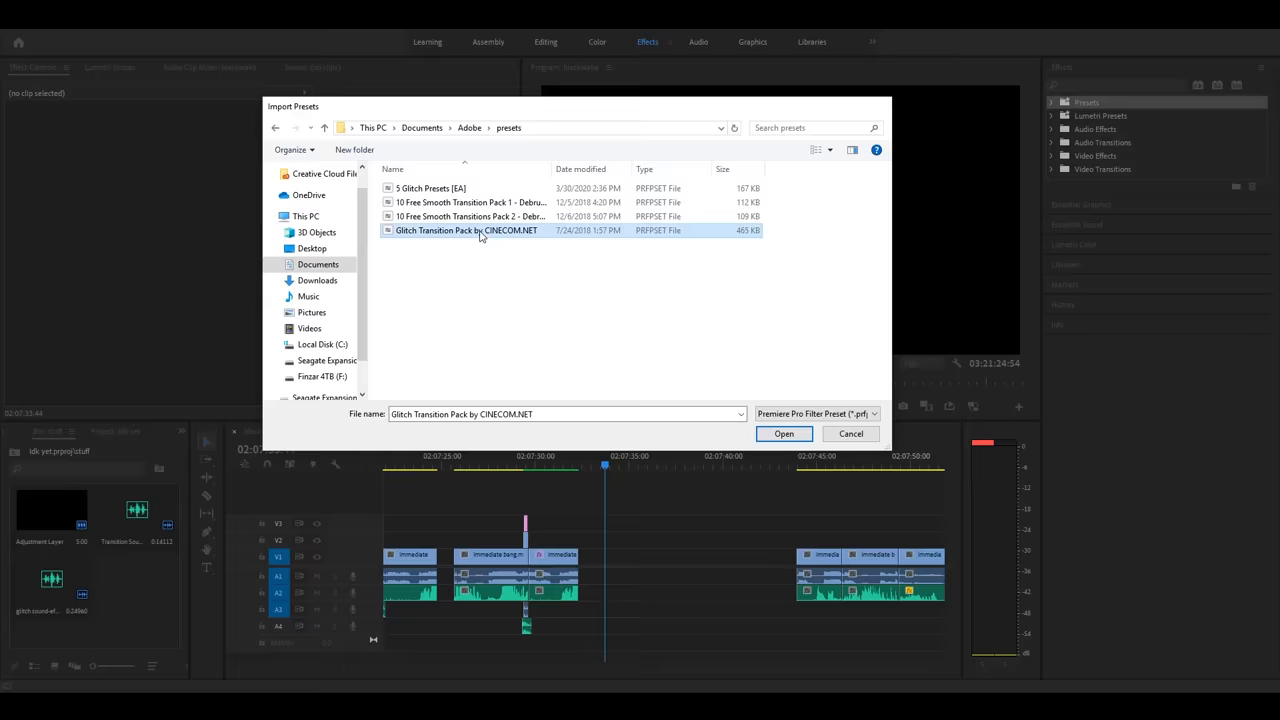
# Import the Glitch Transition Pack by CINECOM.NET preset and expand its 20 glitch transitions folder
pyautogui.click(784, 433)
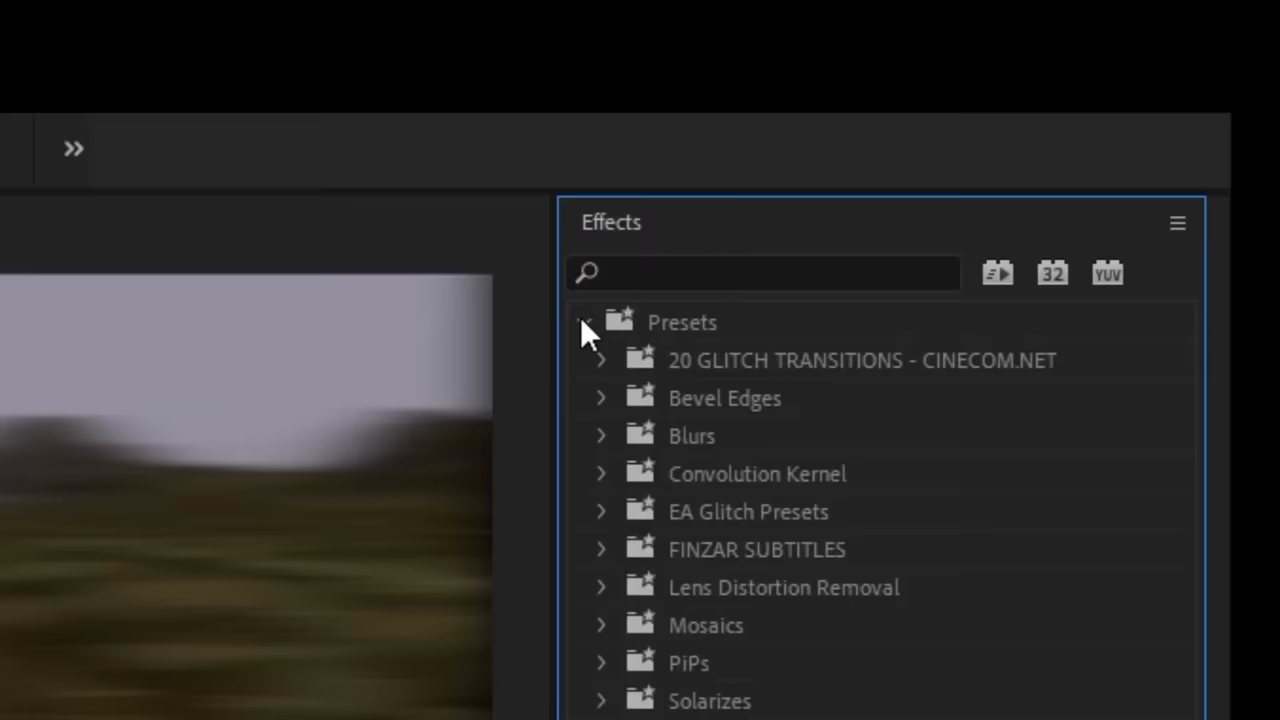
pyautogui.click(600, 360)
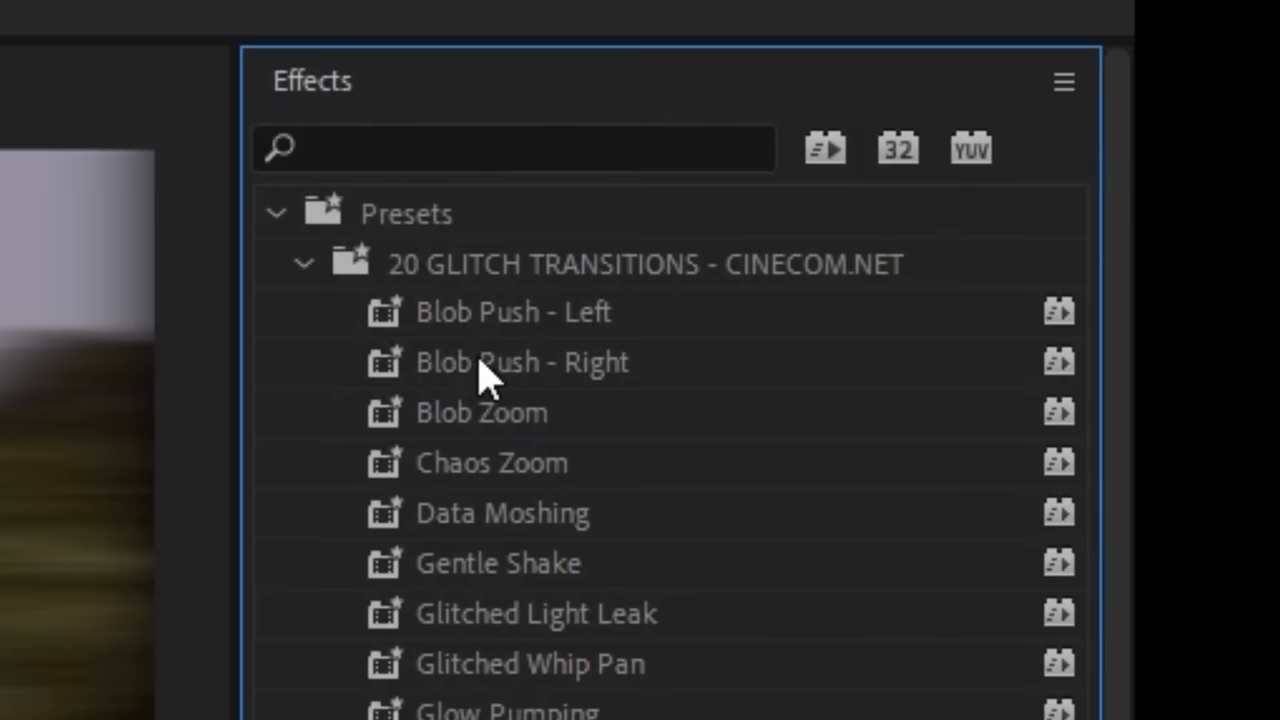